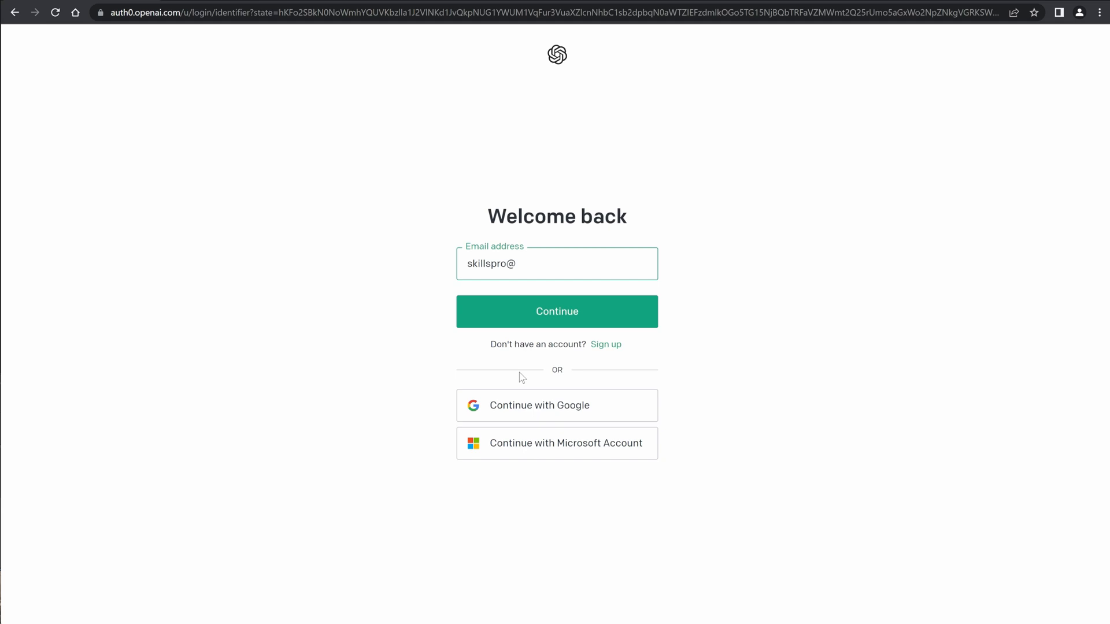
text(skillspro.com)
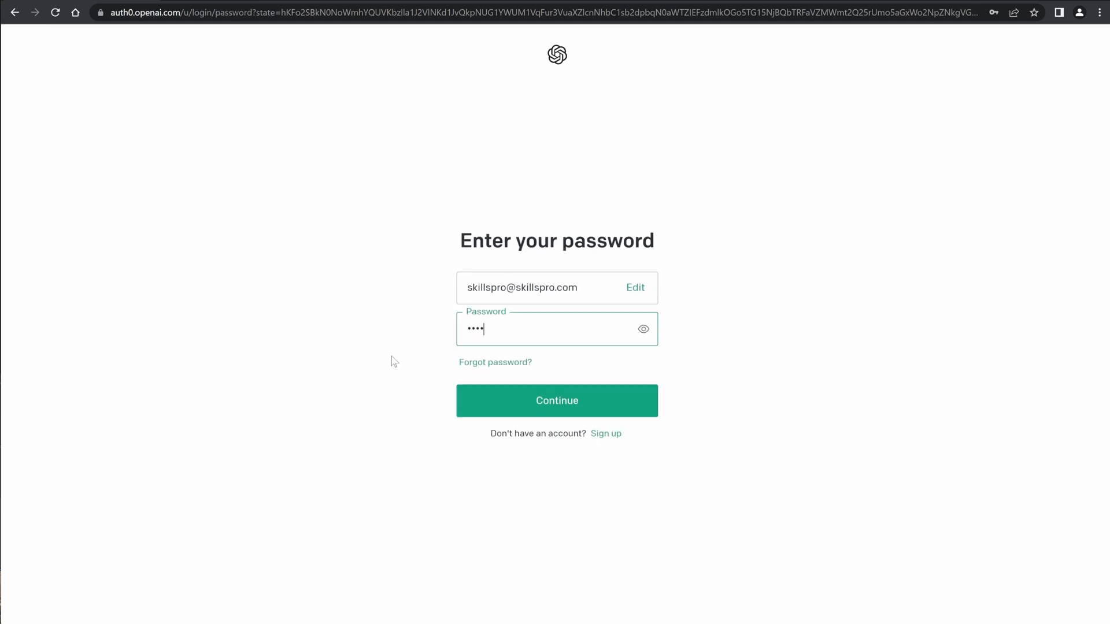
click(556, 400)
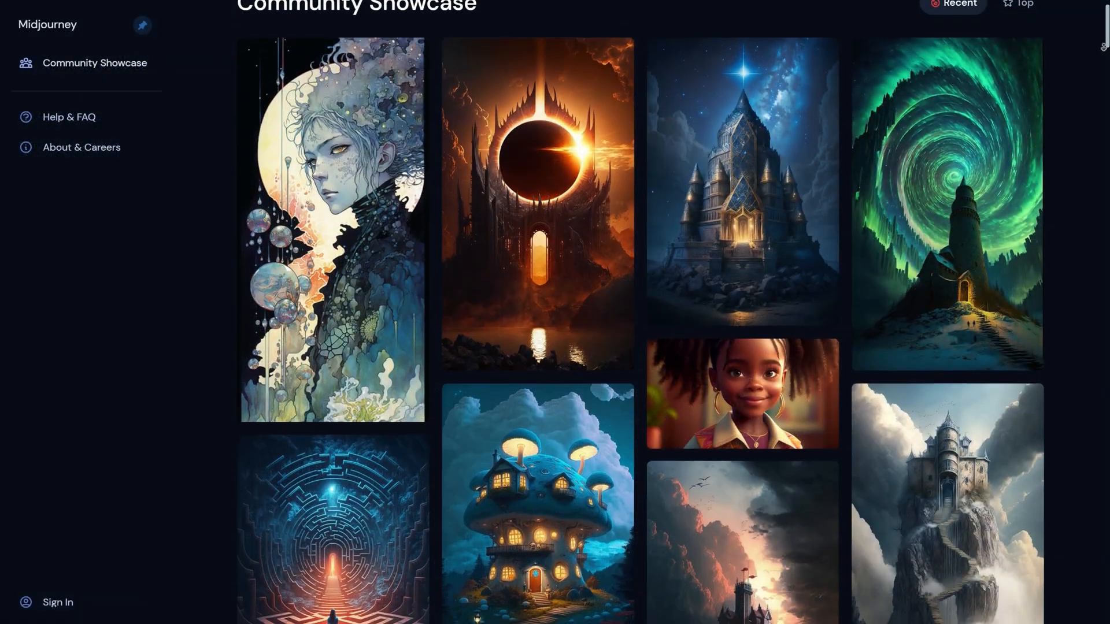
Step: Scroll through the Midjourney Community Showcase gallery of AI-generated images
scroll(down, 3)
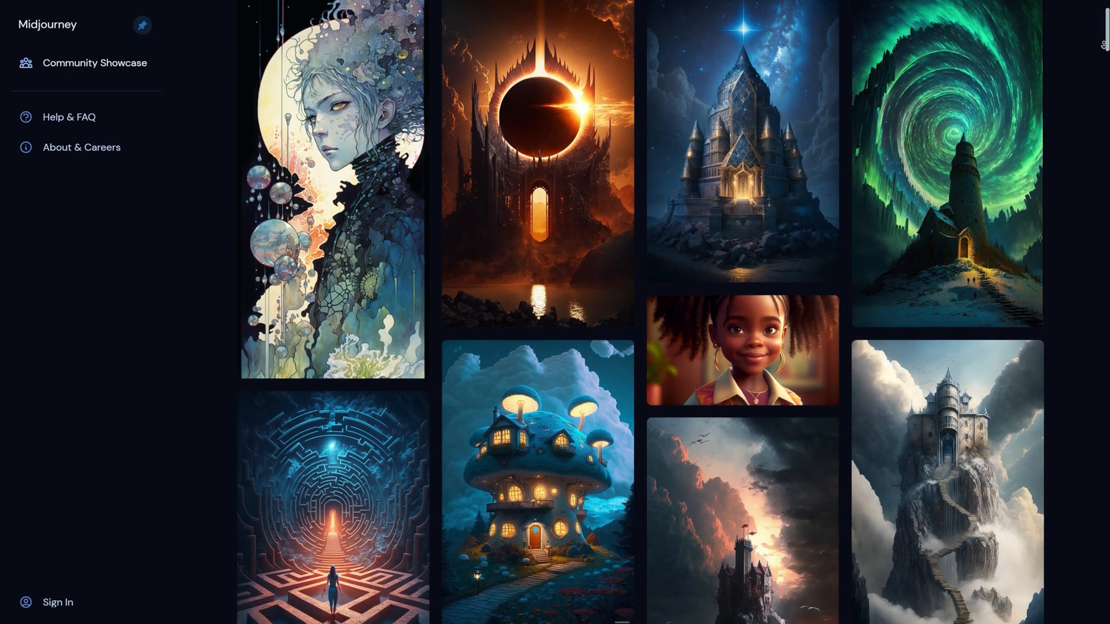
scroll(down, 3)
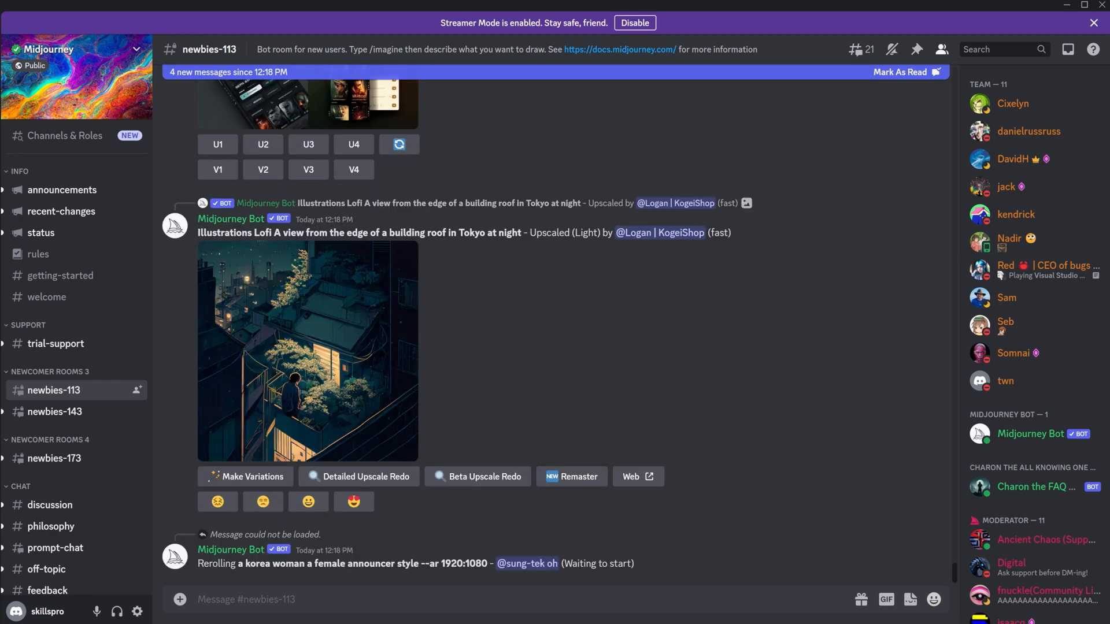
scroll(down, 3)
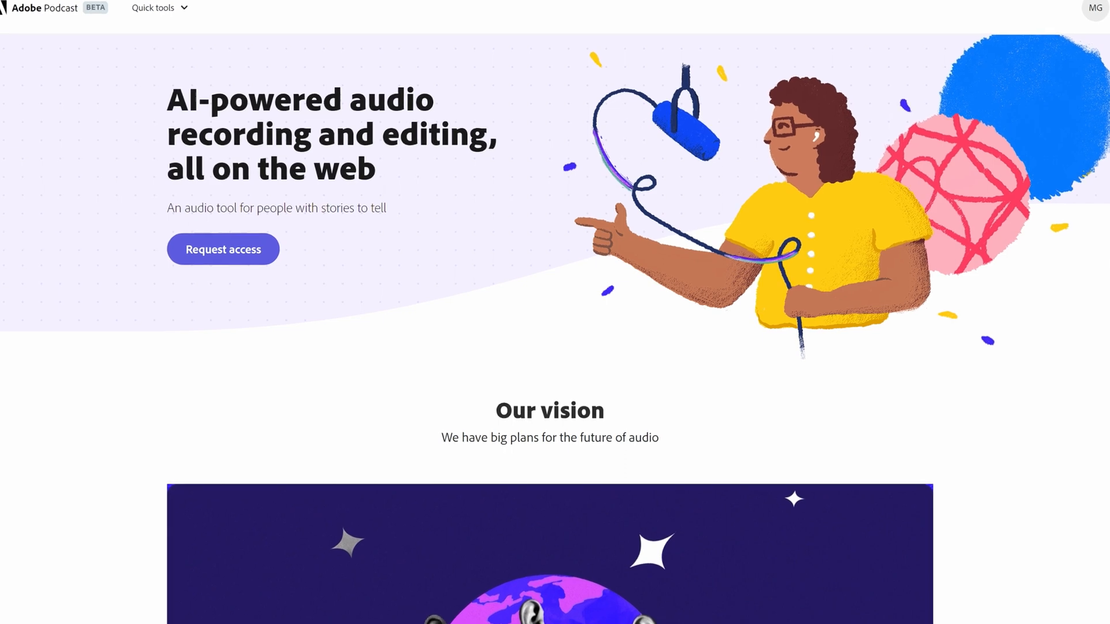
Step: Scroll the Adobe Podcast page down to 'Edit words, not waveforms' and 'Remote recording'
scroll(down, 3)
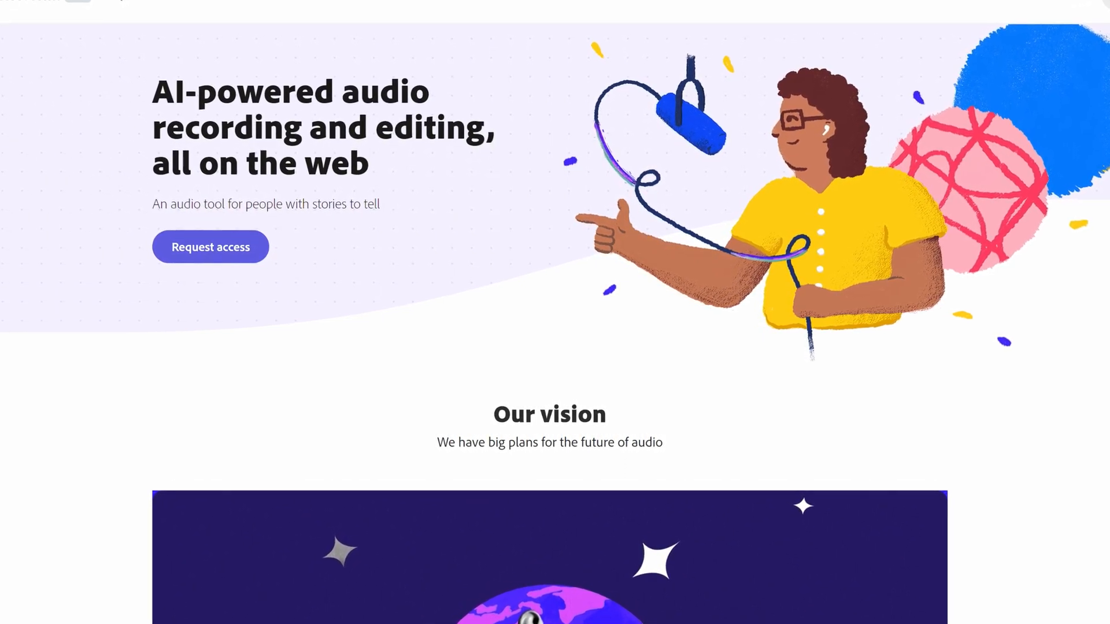
scroll(down, 3)
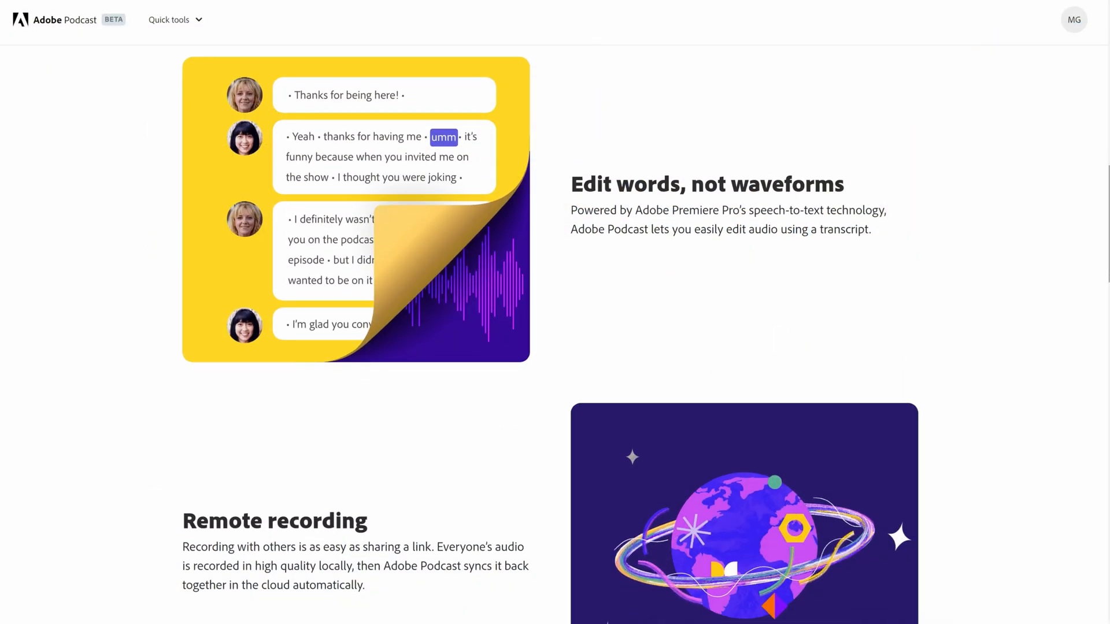
scroll(down, 3)
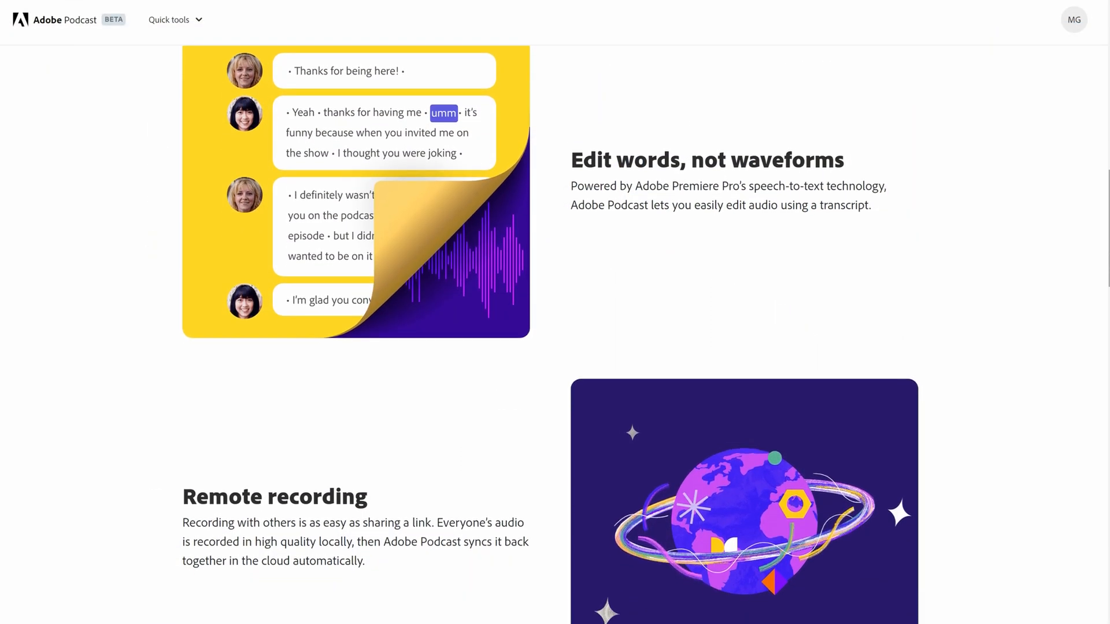
scroll(down, 3)
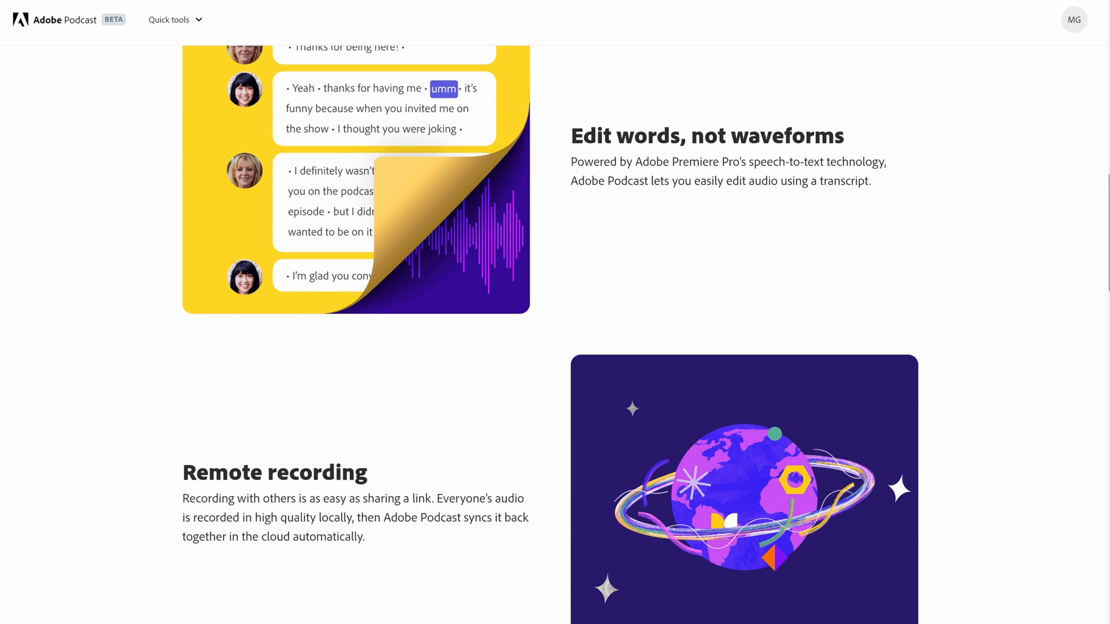
scroll(down, 3)
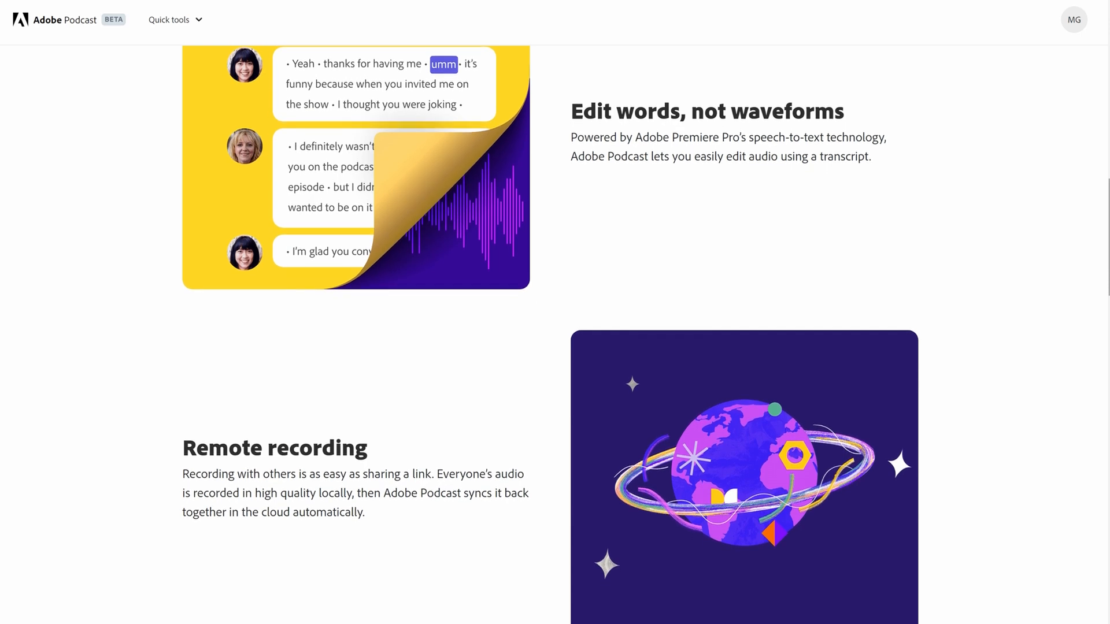
scroll(down, 3)
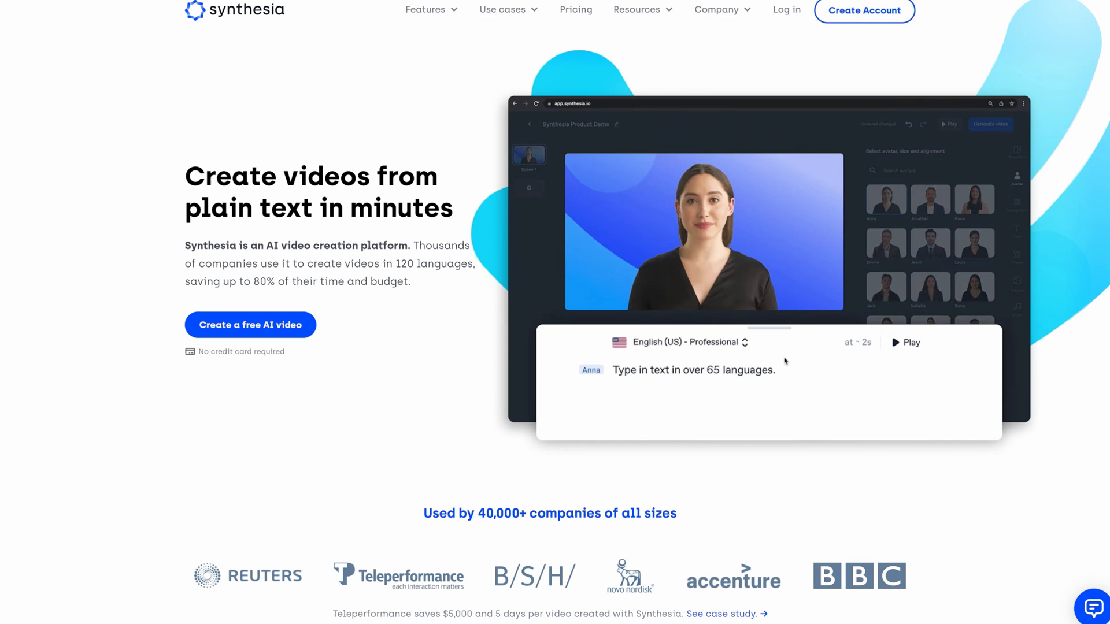
Step: Play the Synthesia demo, then browse the Personal €26/month and Corporate custom pricing plans
click(680, 342)
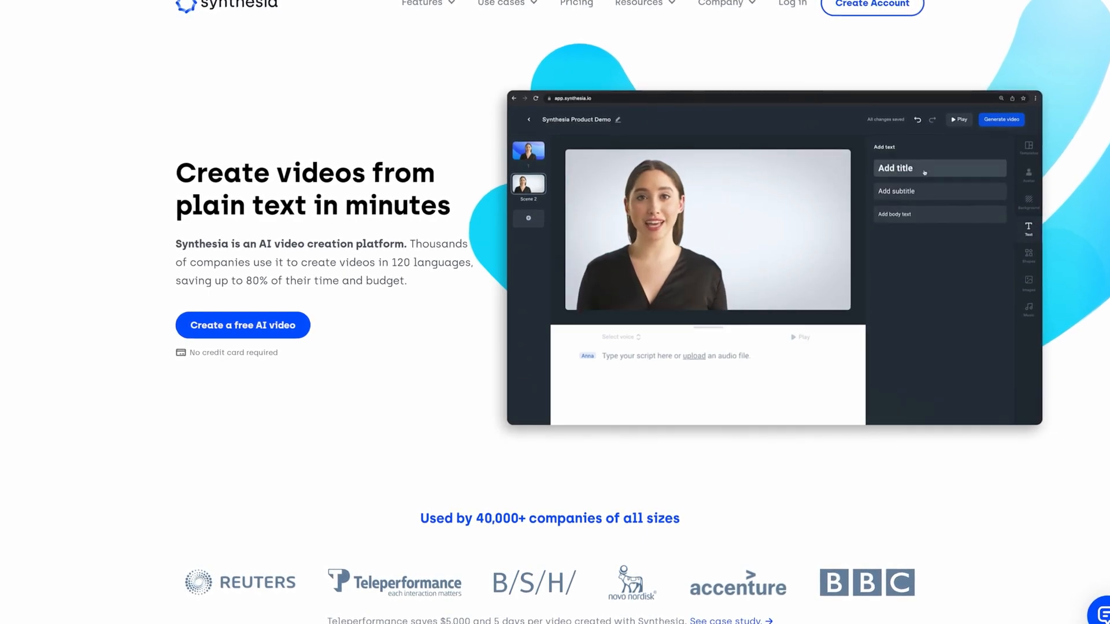
scroll(down, 3)
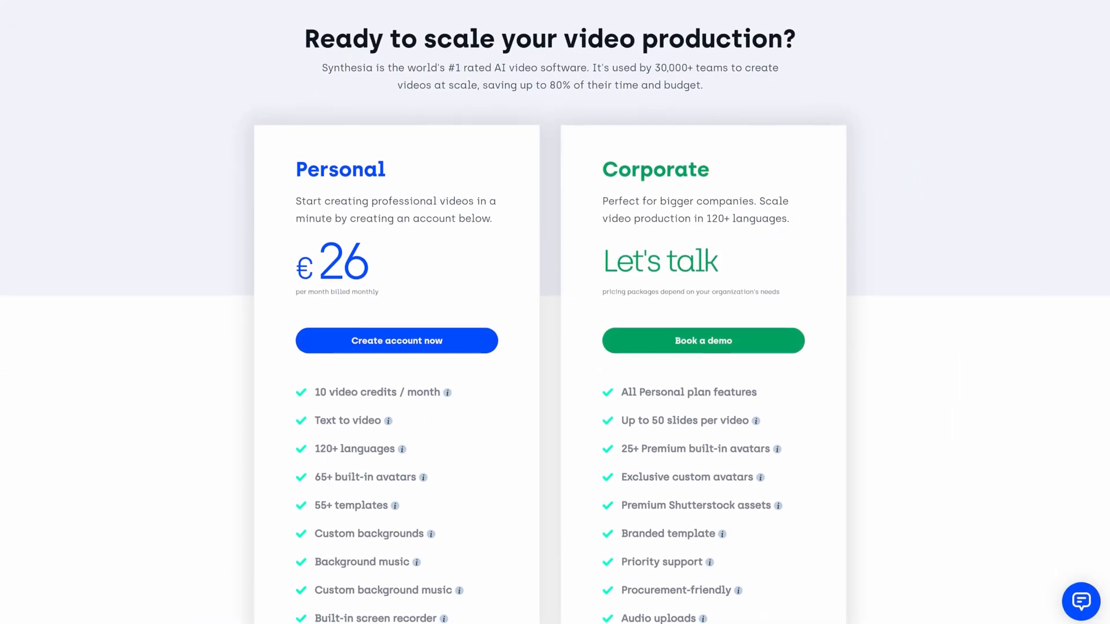
scroll(down, 3)
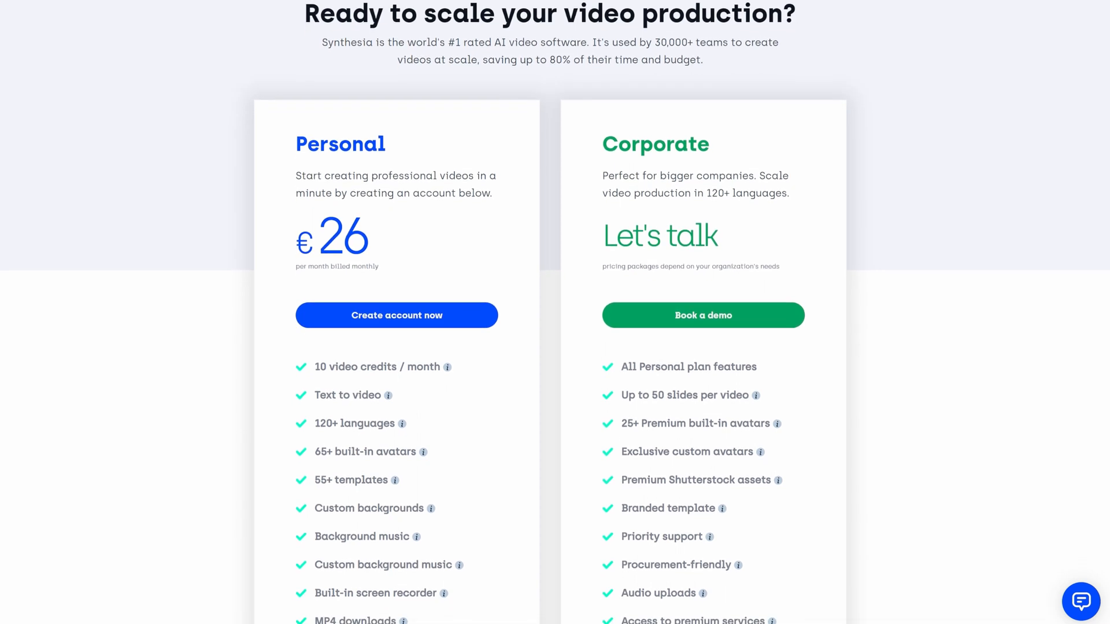
scroll(down, 3)
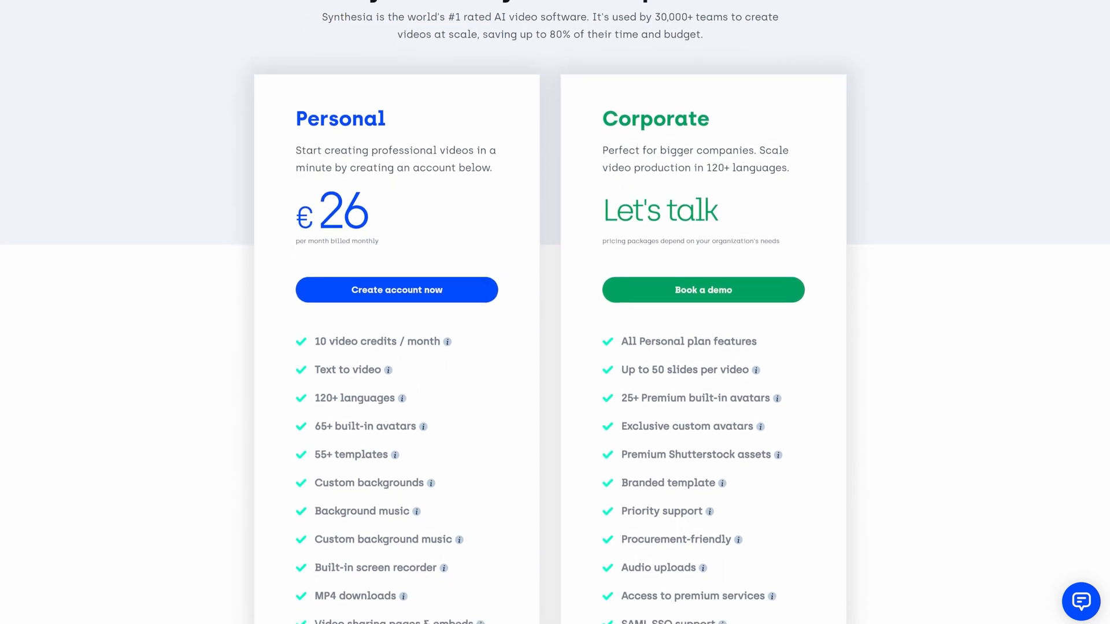
scroll(down, 3)
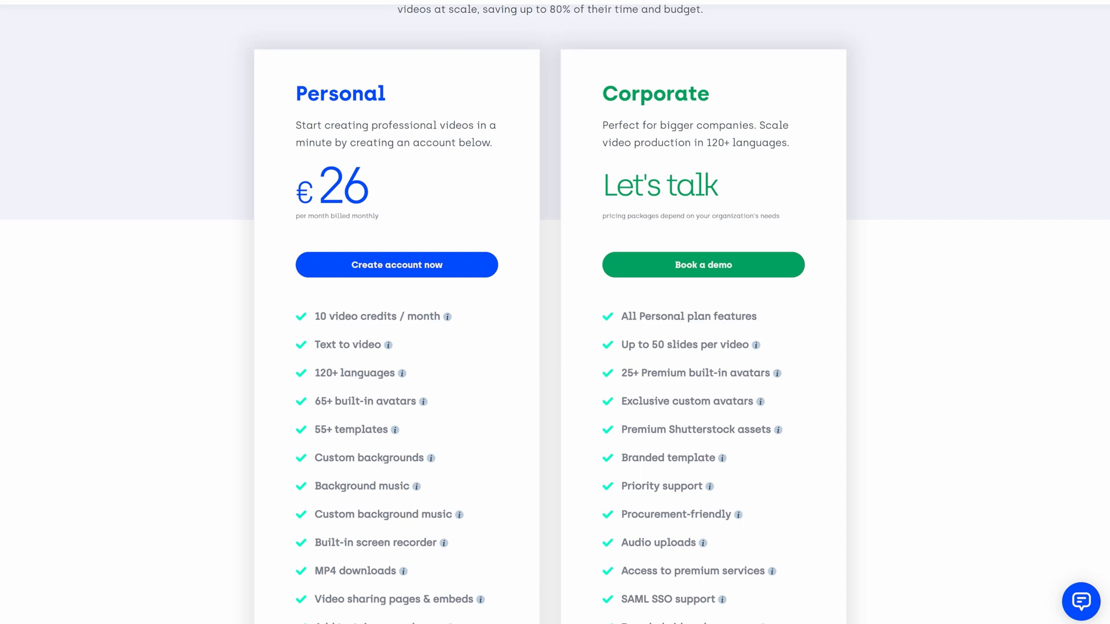
scroll(up, 3)
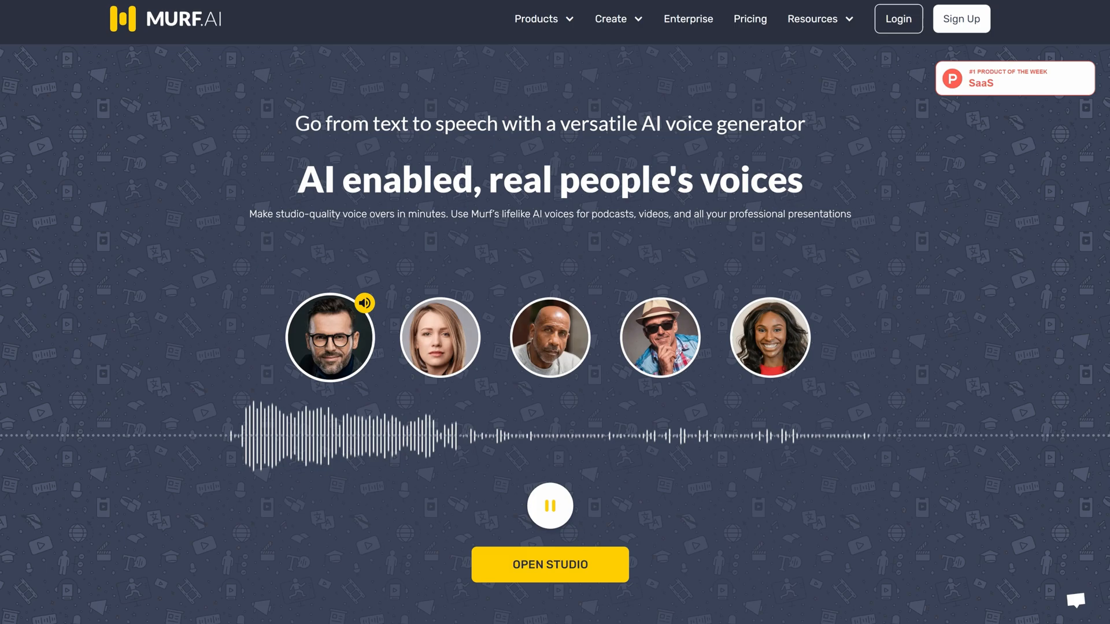
Step: Enter the Murf studio demo project and browse its catalogue of AI voices
click(551, 564)
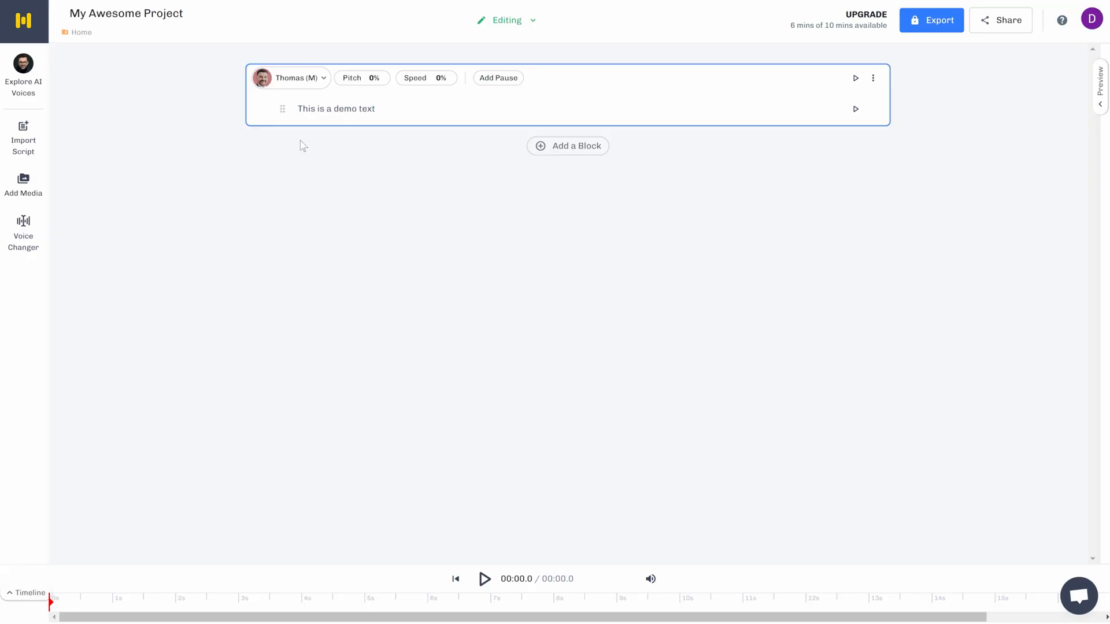
click(292, 79)
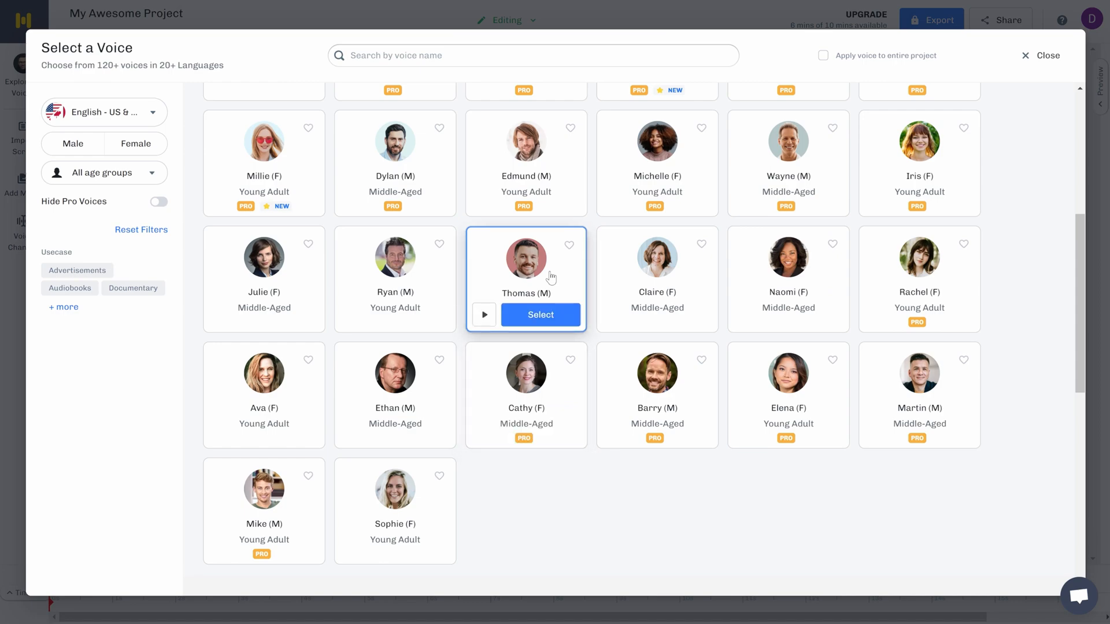
scroll(up, 3)
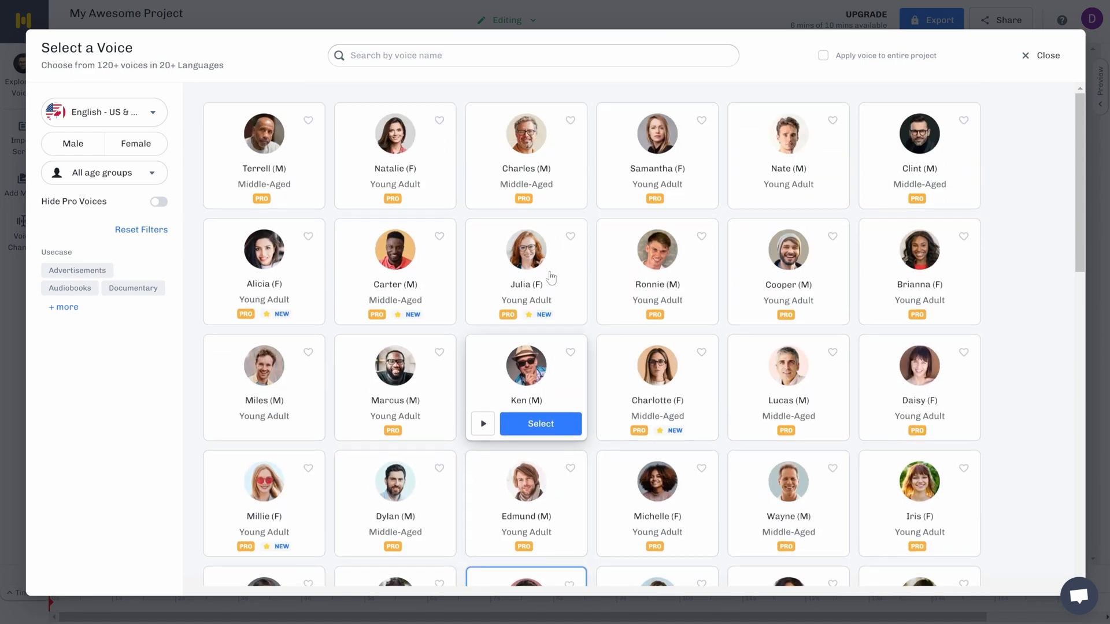
scroll(down, 3)
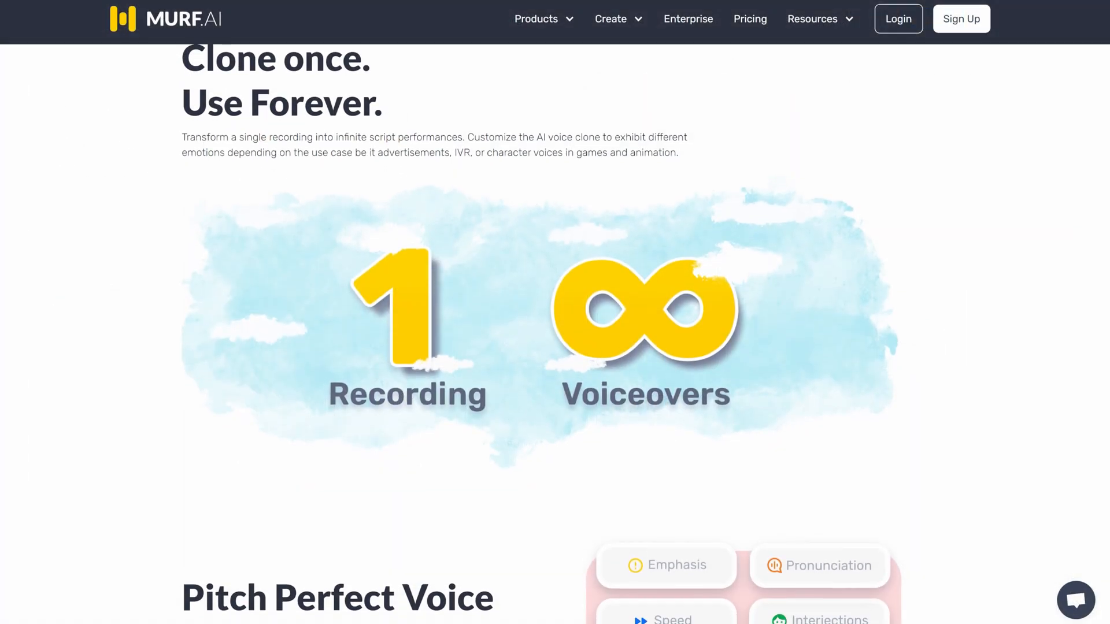
scroll(down, 3)
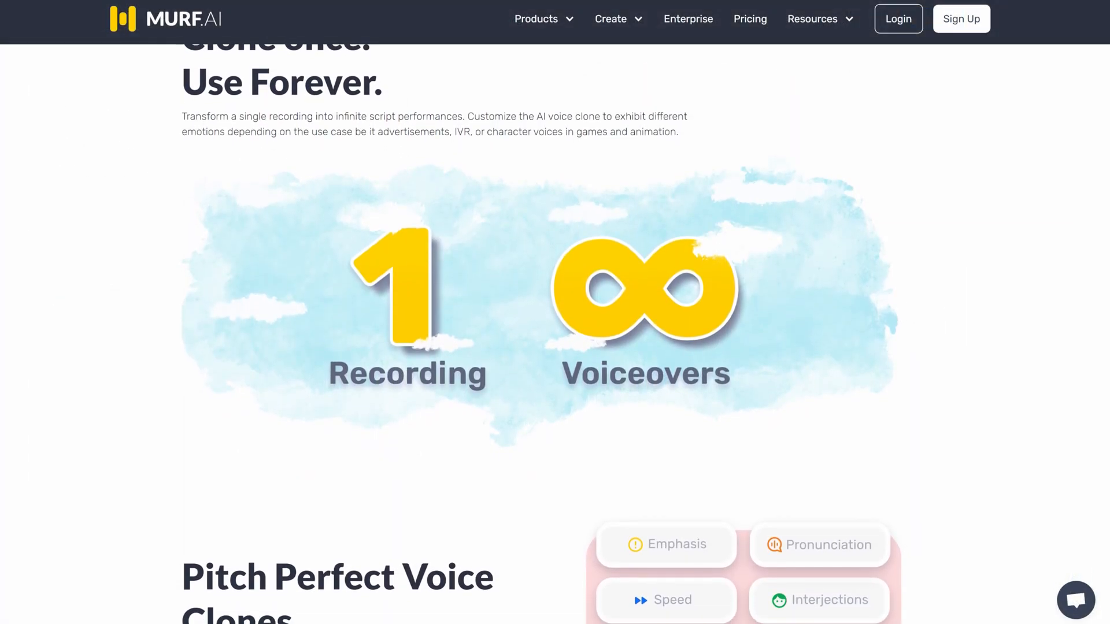
Step: Return to the Murf homepage to reach the voice cloning section
click(751, 18)
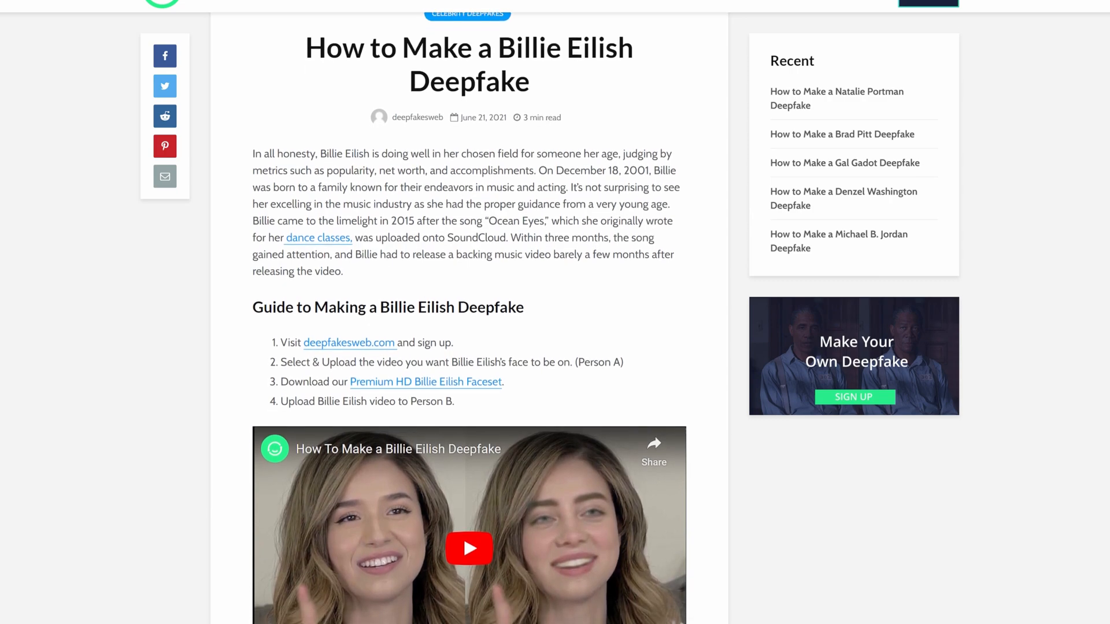
Step: Scroll through Deepfakes Web's Step 1–3 upload, render and download process
scroll(down, 3)
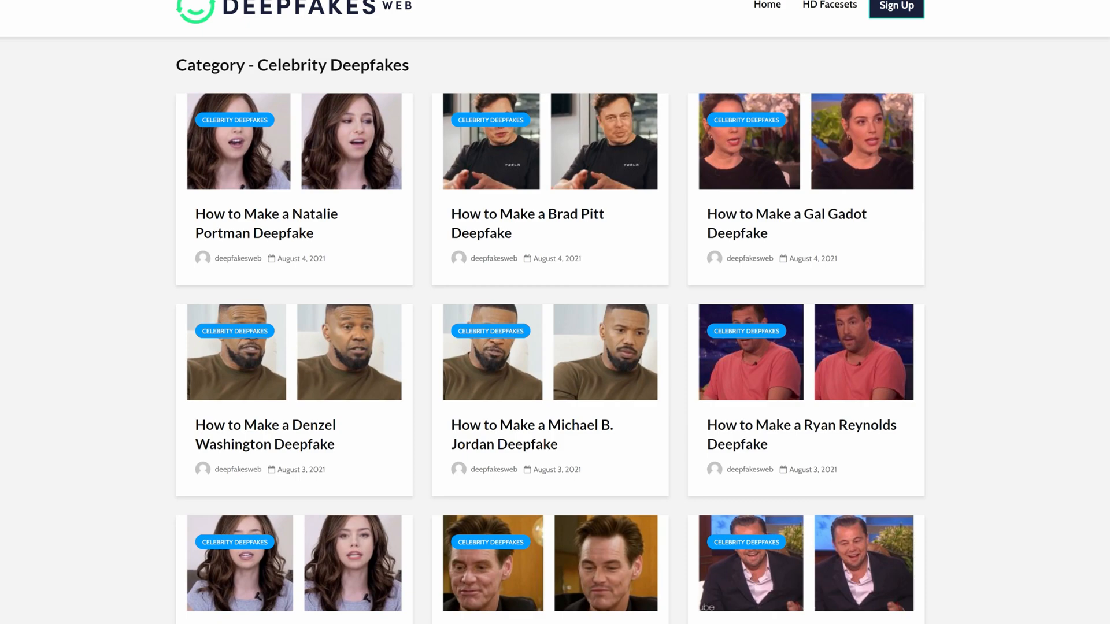
scroll(down, 3)
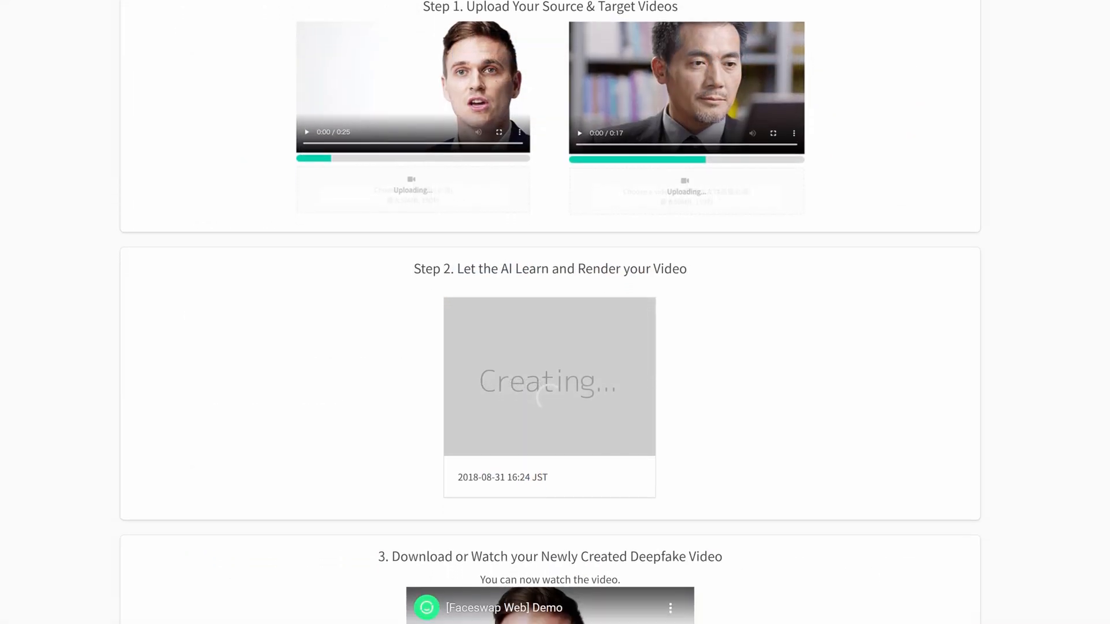
scroll(down, 3)
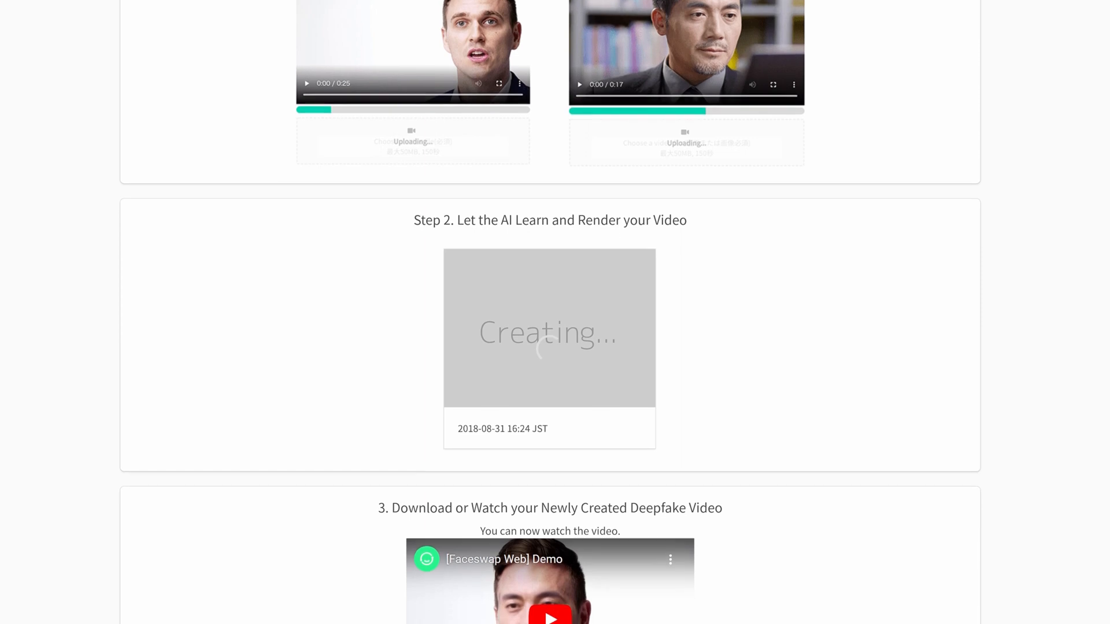
scroll(down, 3)
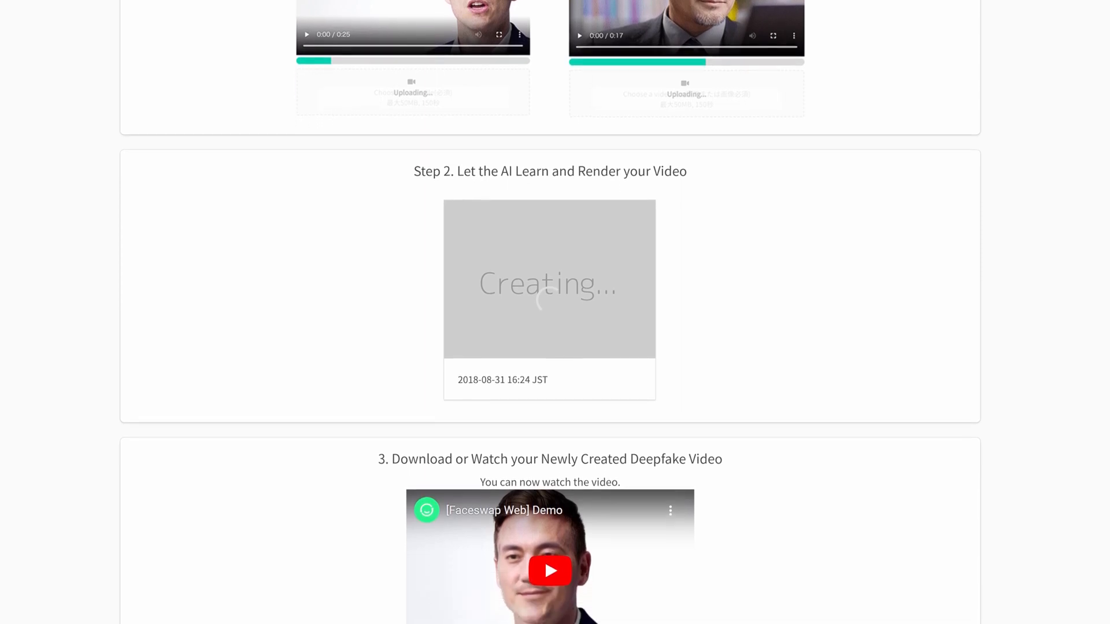
scroll(down, 3)
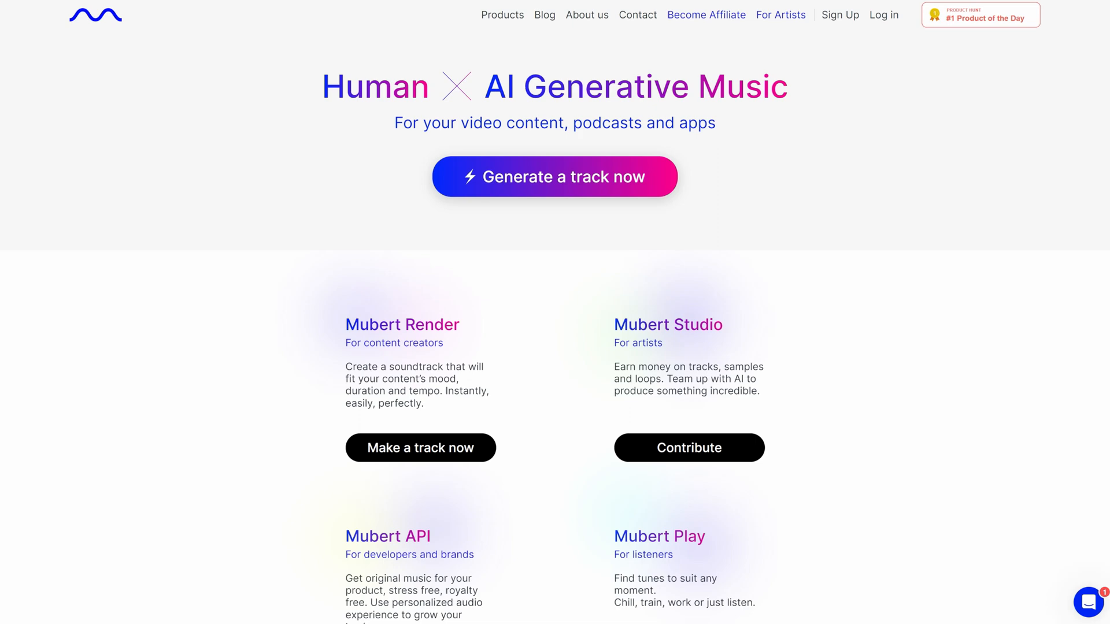
Step: View Mubert's Subscription License Agreement, then the pricing tiers: Ambassador free, Creator $14, Pro $39
click(554, 177)
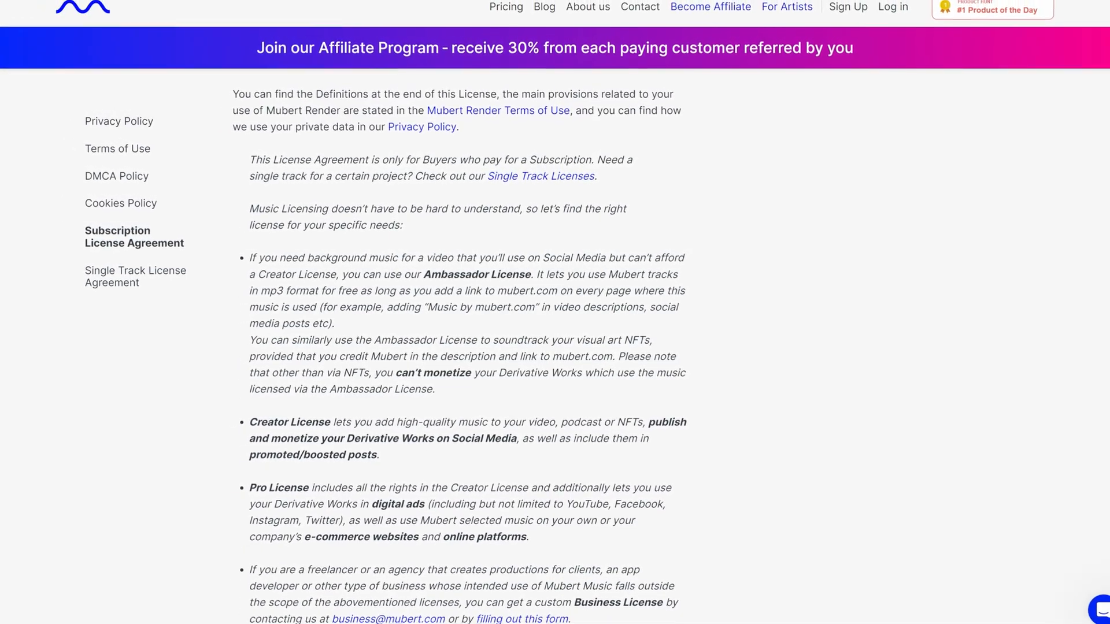
click(506, 7)
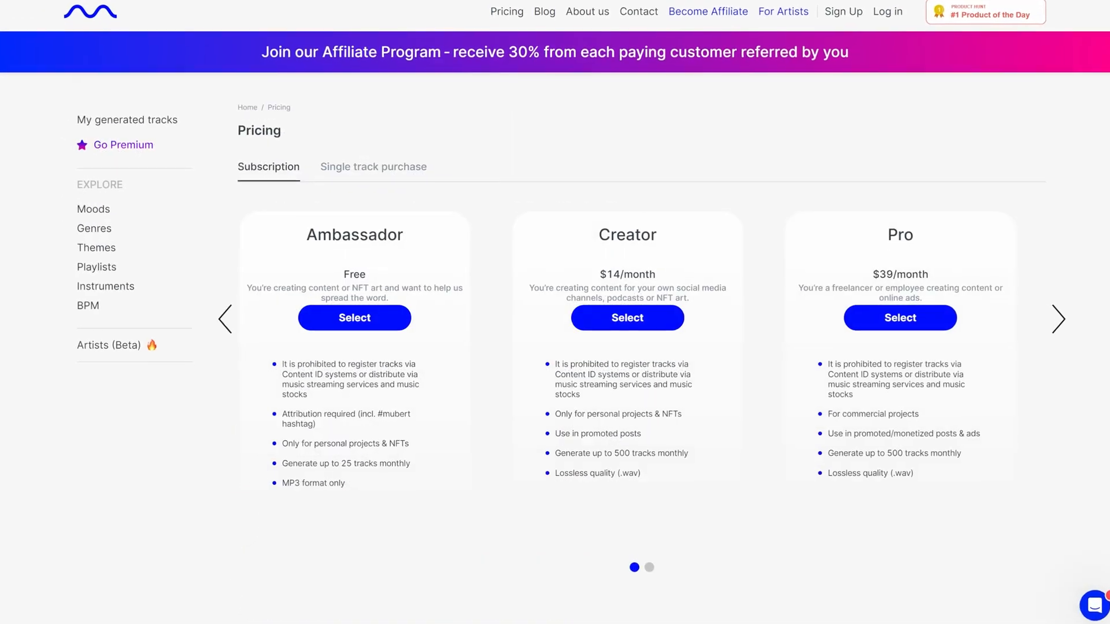
scroll(down, 3)
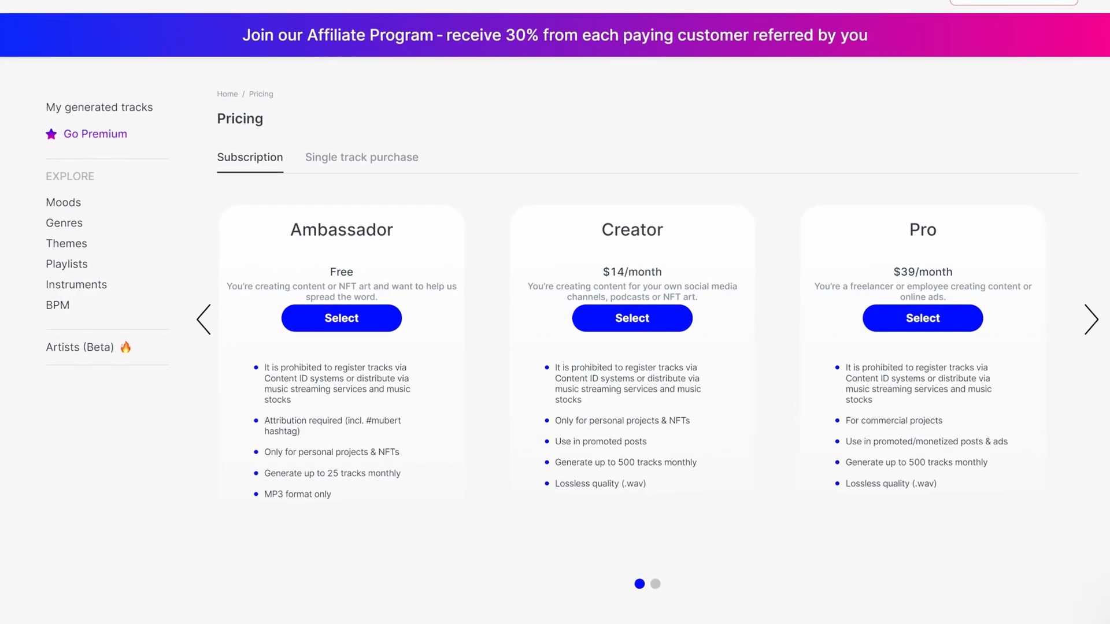